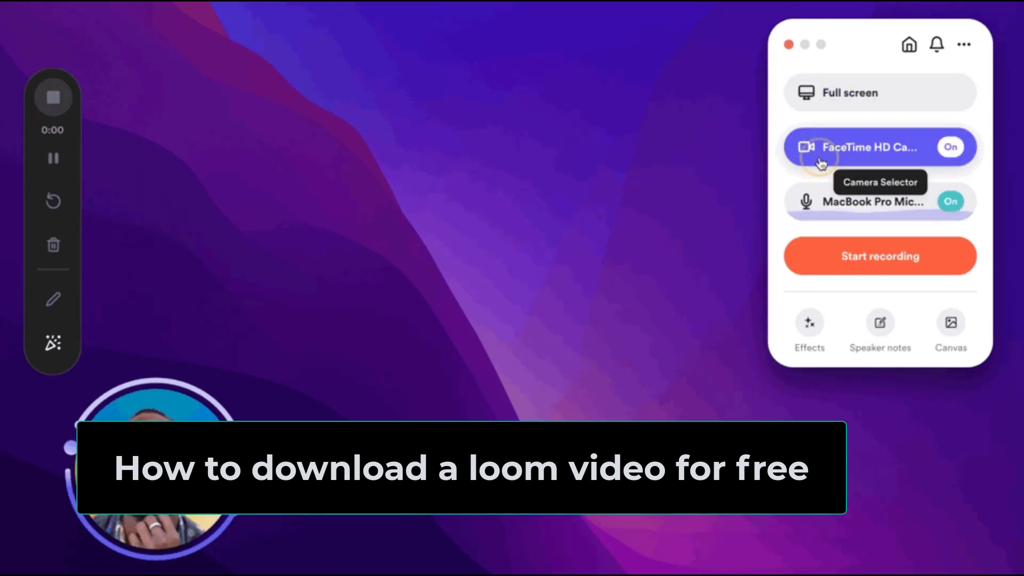
Step: From the Loom library, reach the Exploring Loom's Features card and enter its video page
click(950, 146)
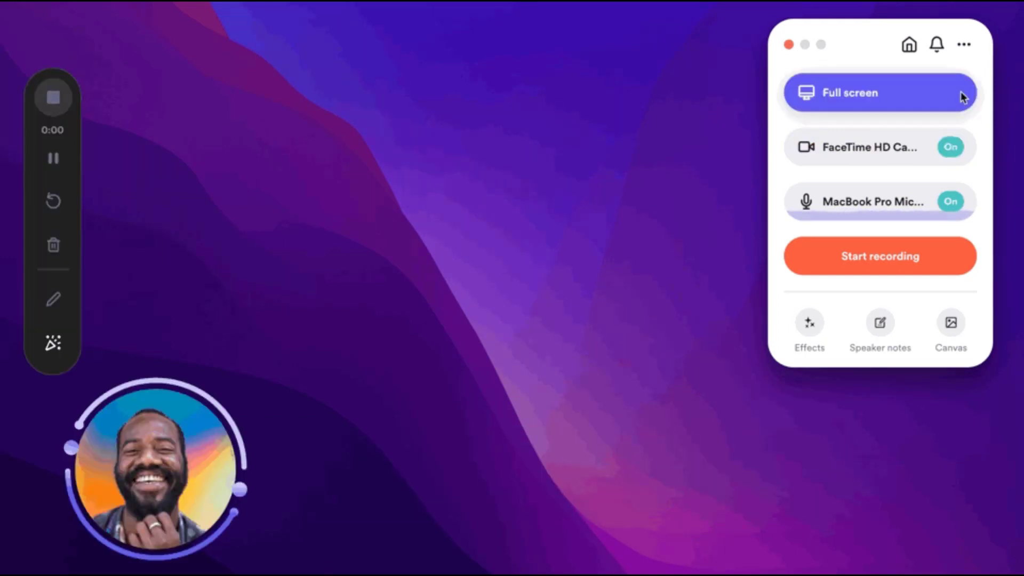
click(880, 93)
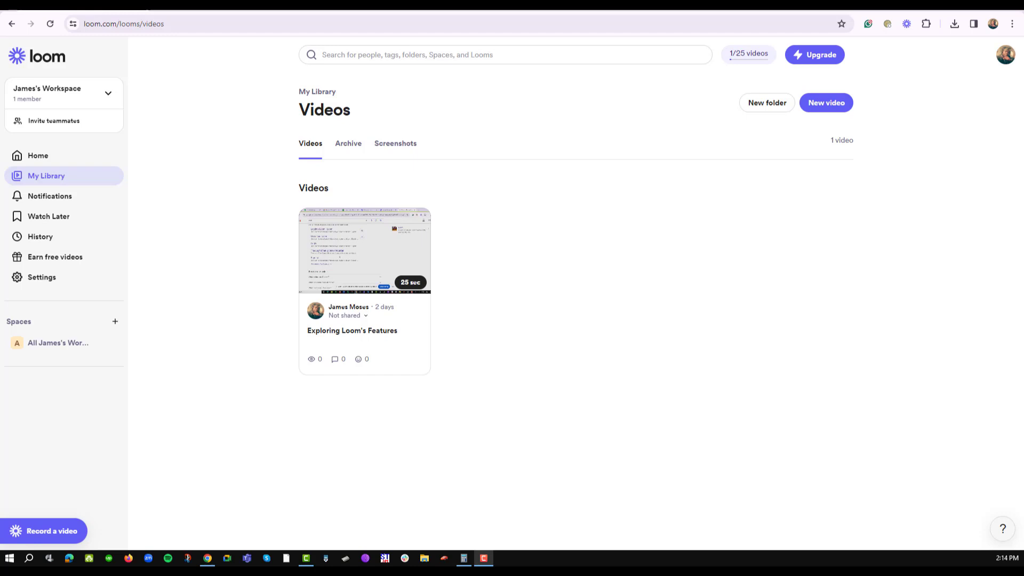
mouse_move(215, 288)
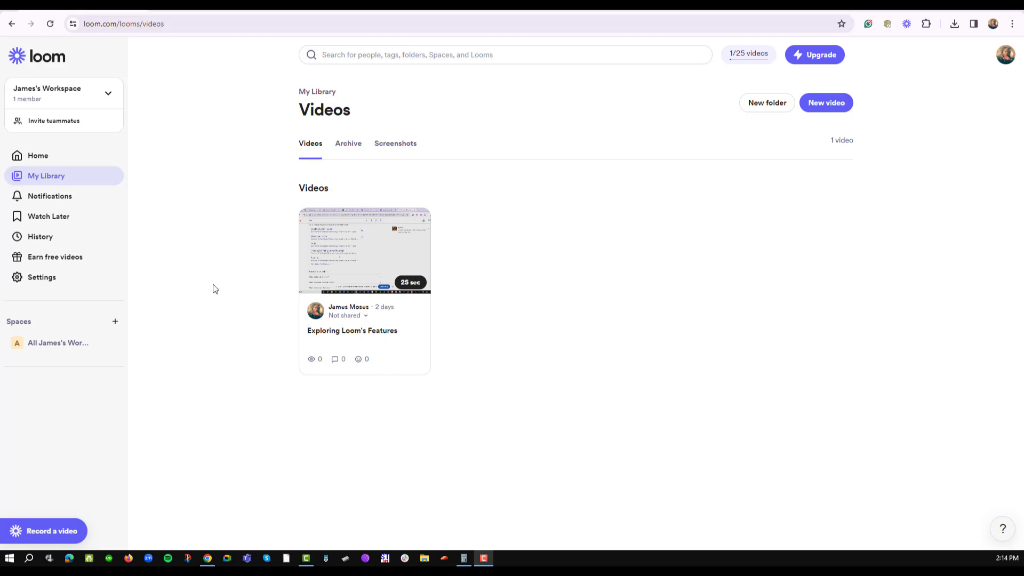
mouse_move(213, 193)
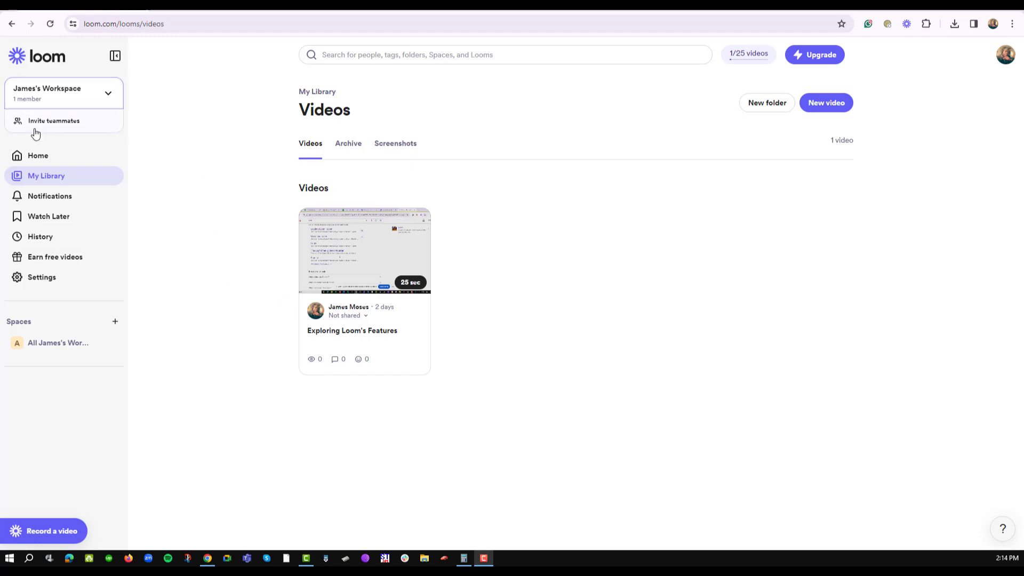
mouse_move(341, 286)
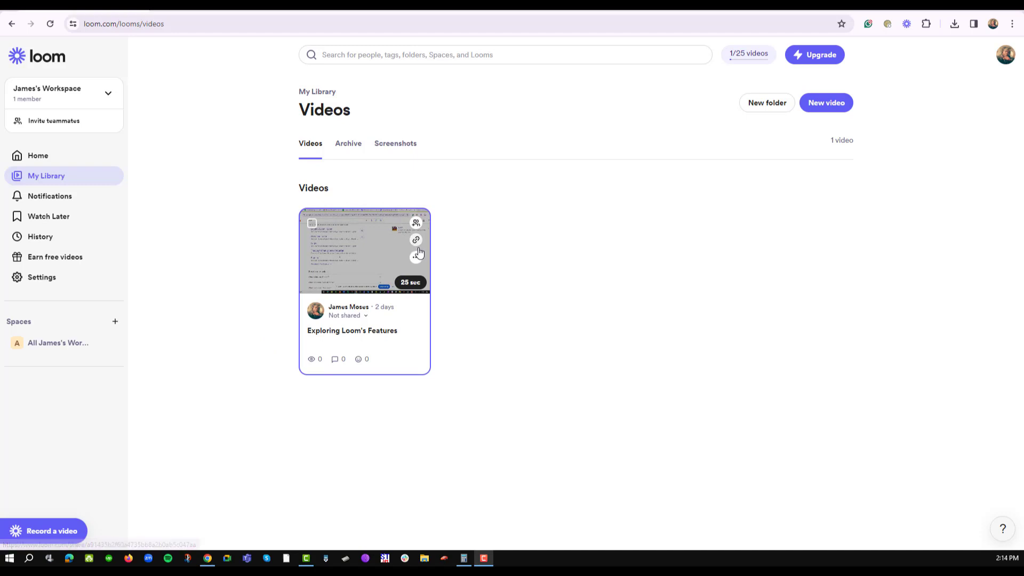
click(416, 257)
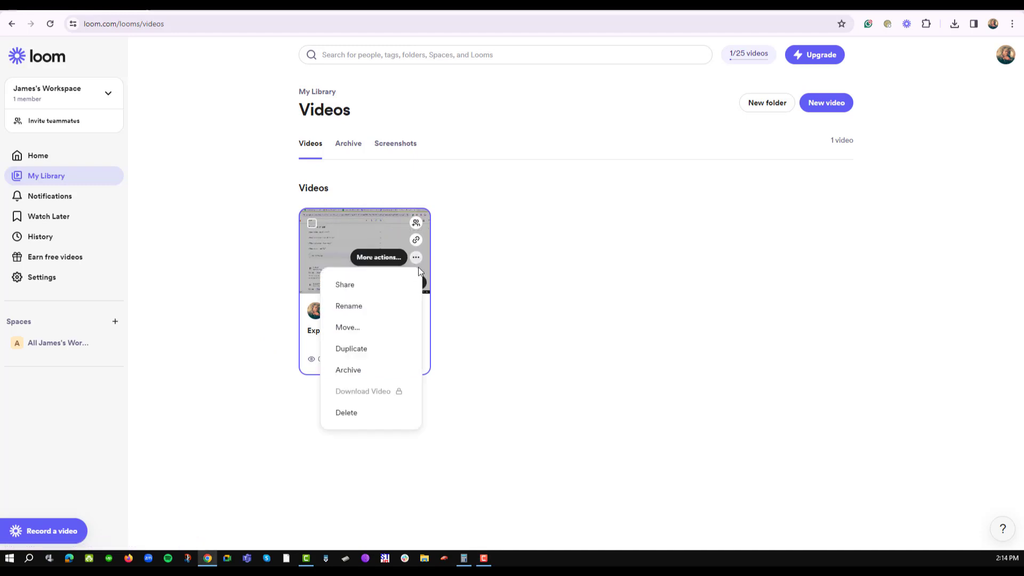
mouse_move(361, 401)
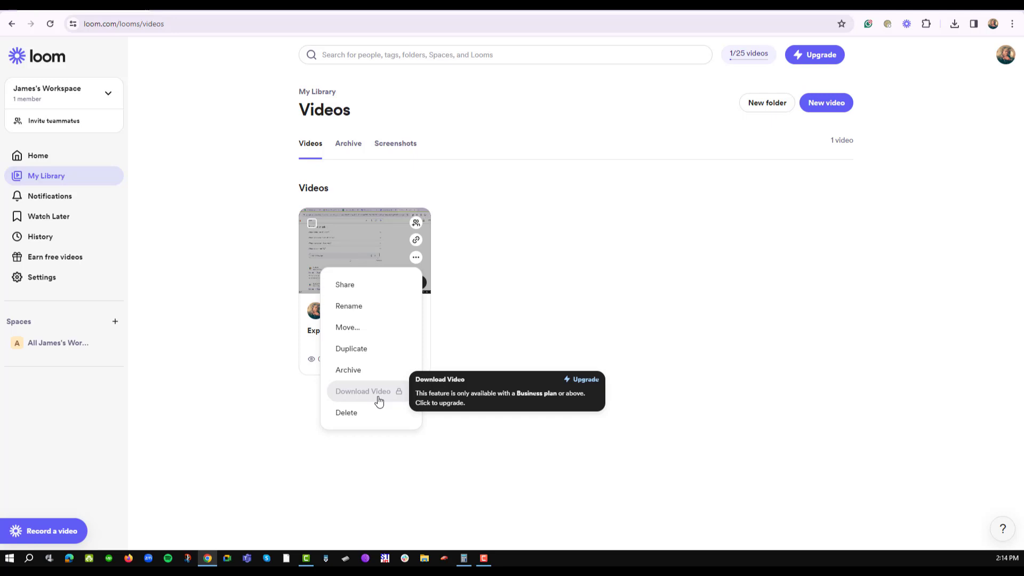
mouse_move(358, 393)
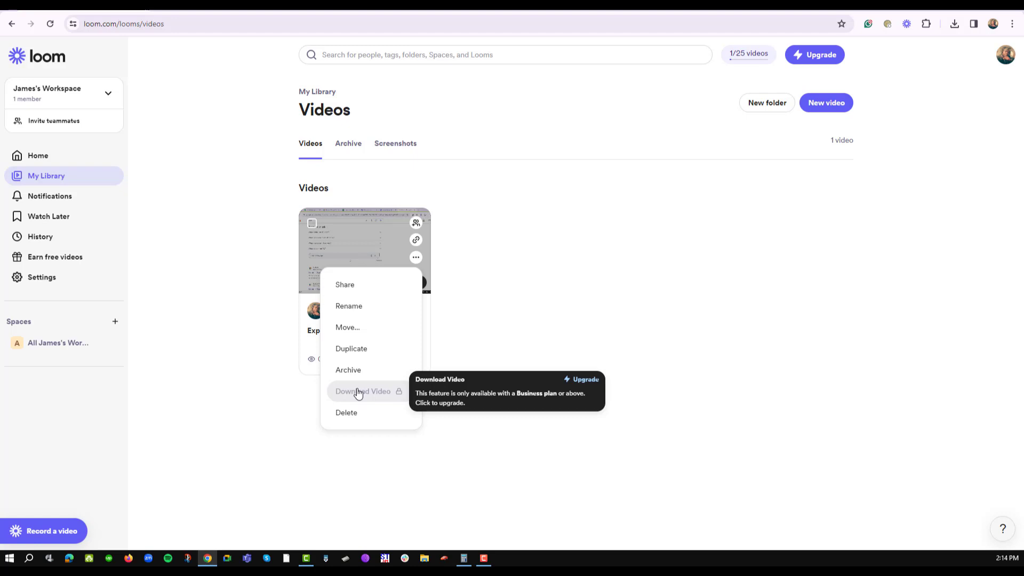
mouse_move(220, 395)
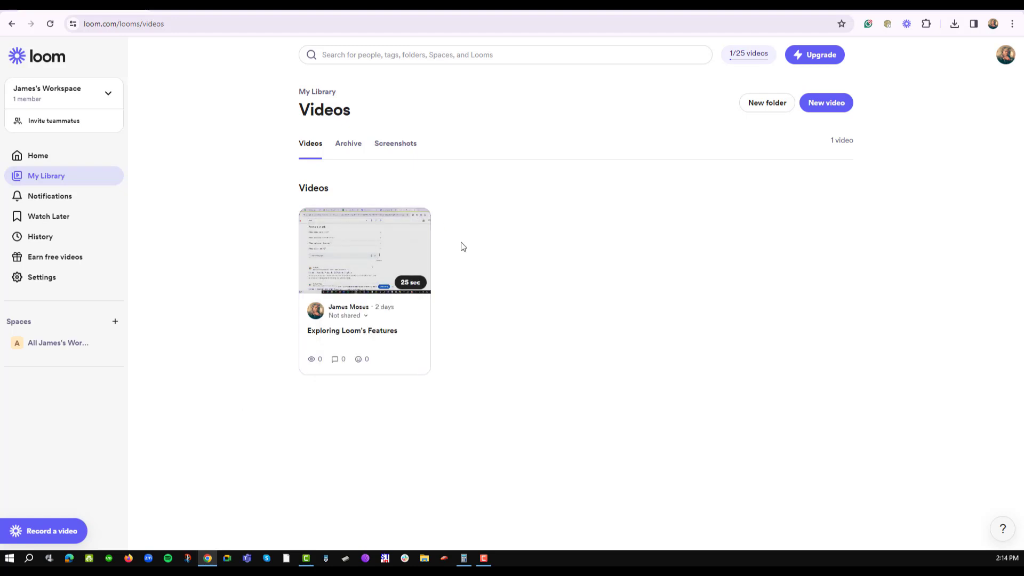
mouse_move(333, 246)
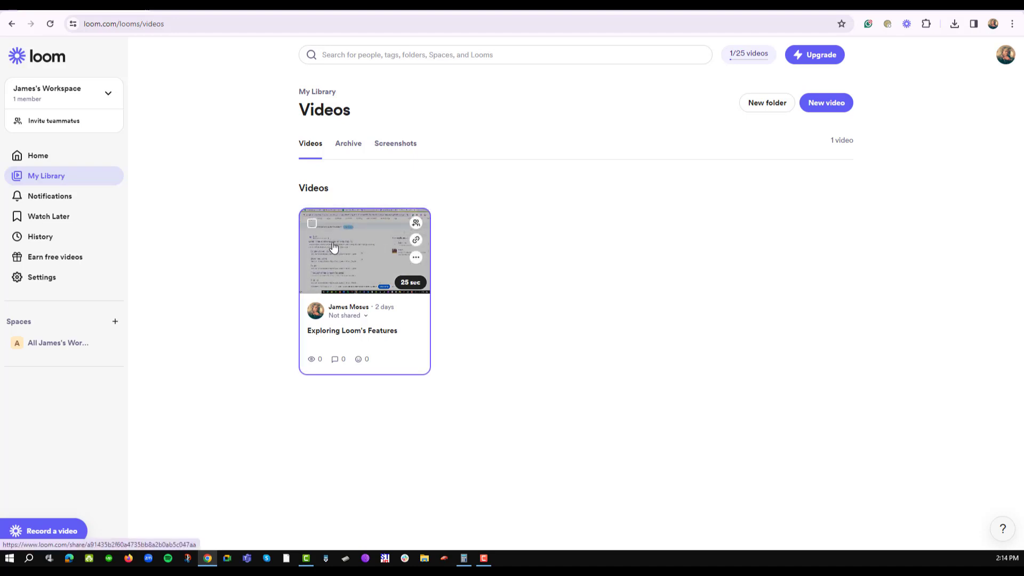
mouse_move(416, 257)
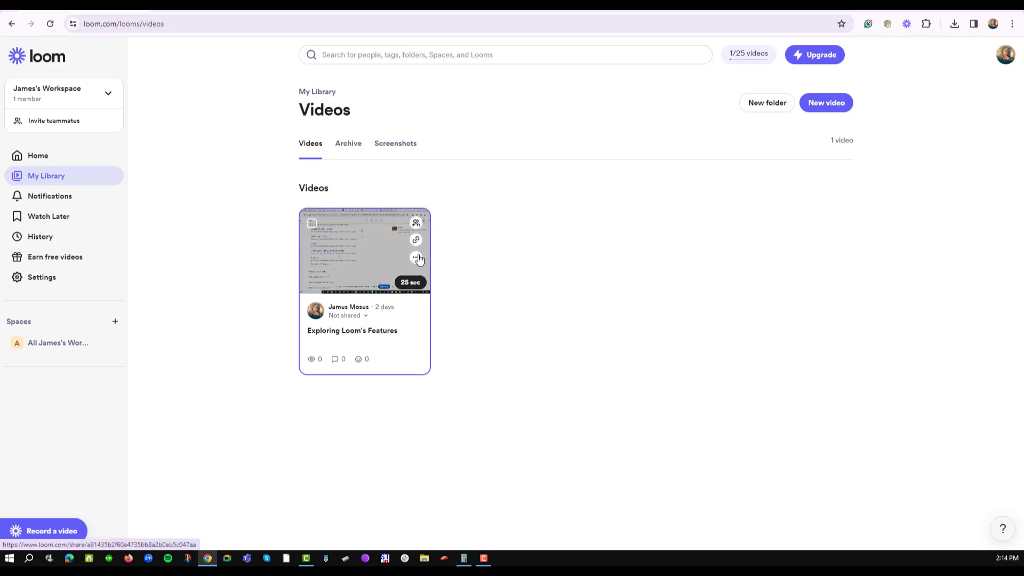
mouse_move(416, 241)
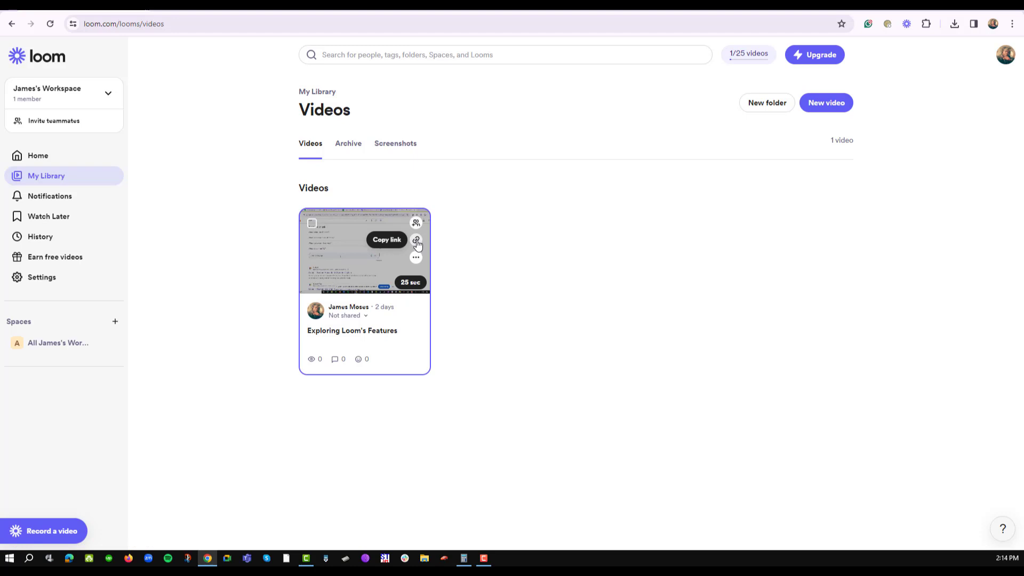
mouse_move(552, 331)
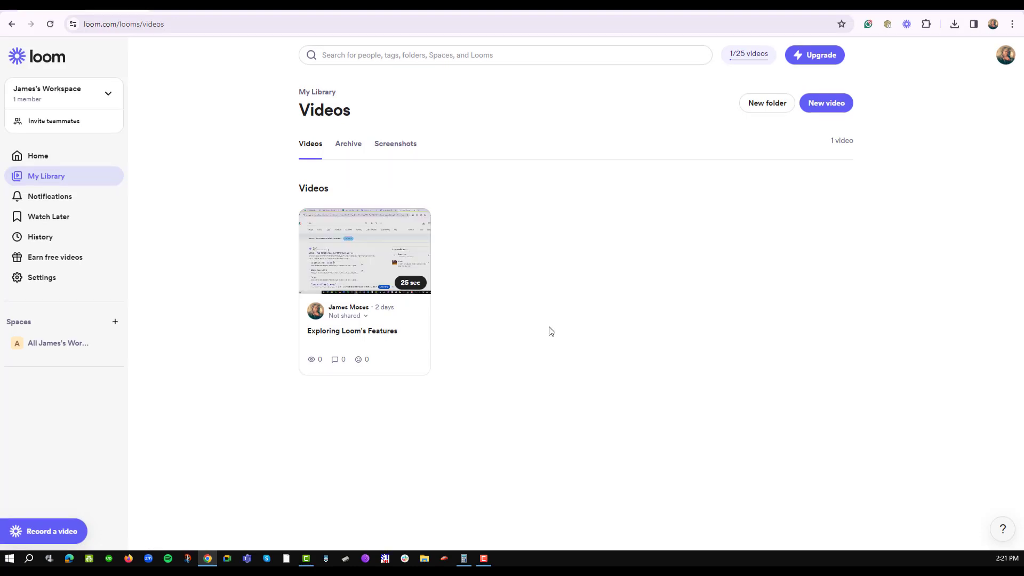
mouse_move(543, 333)
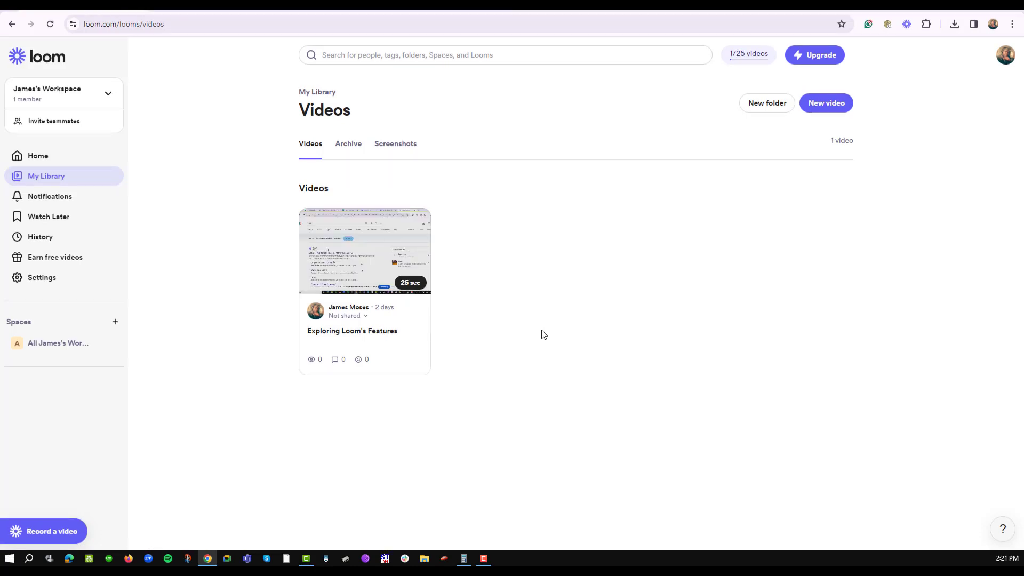
mouse_move(343, 274)
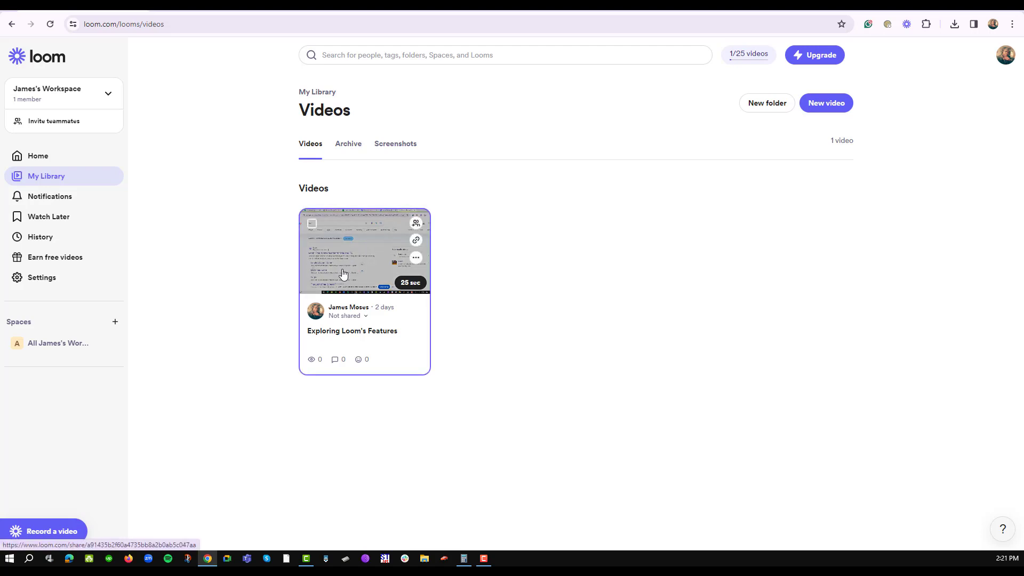
click(364, 252)
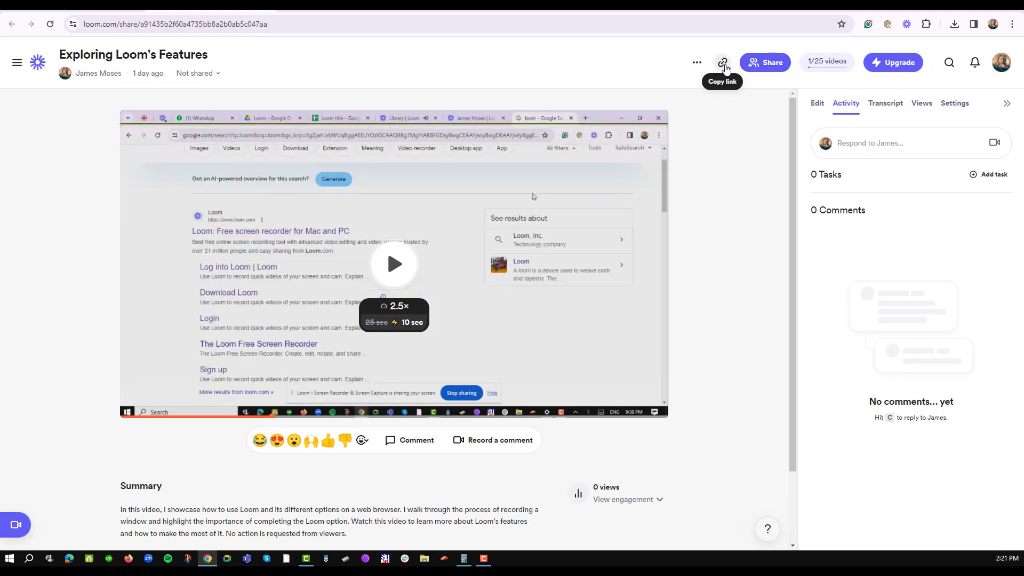
Step: Copy the video's share link from the top of its page
click(724, 62)
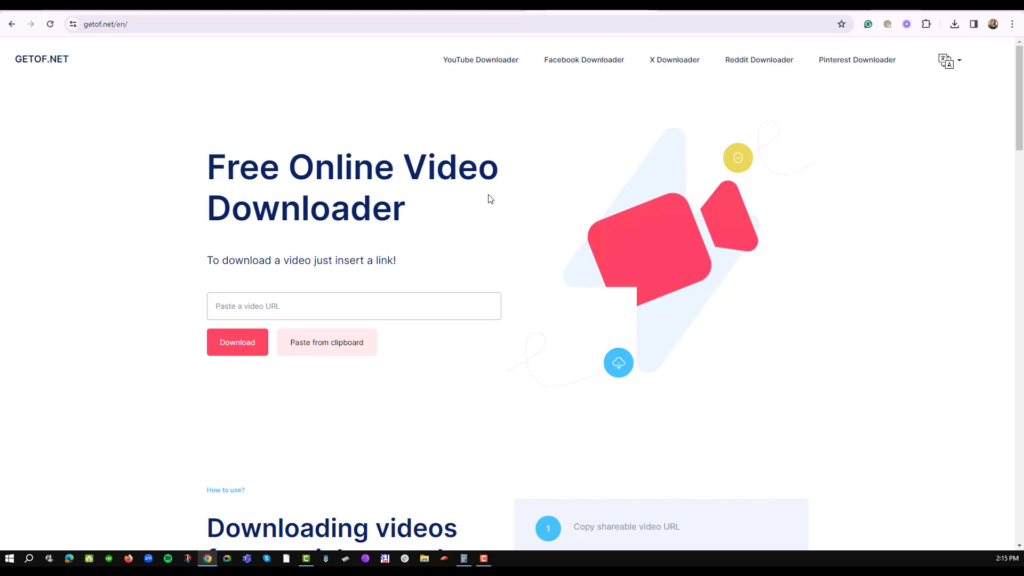
Step: Paste the Loom share link into GETOF.NET's URL box and start the download fetch
click(353, 306)
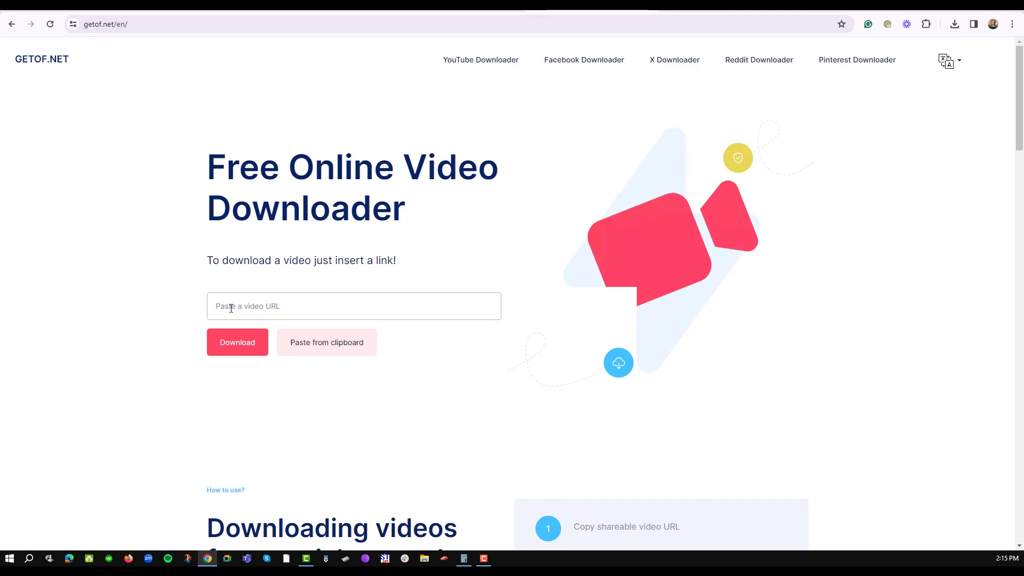
text(60aa735bb8a2b0ab5c047aa?sid=185ccd9f-09e8-43e0-8373-d2adc445abcc)
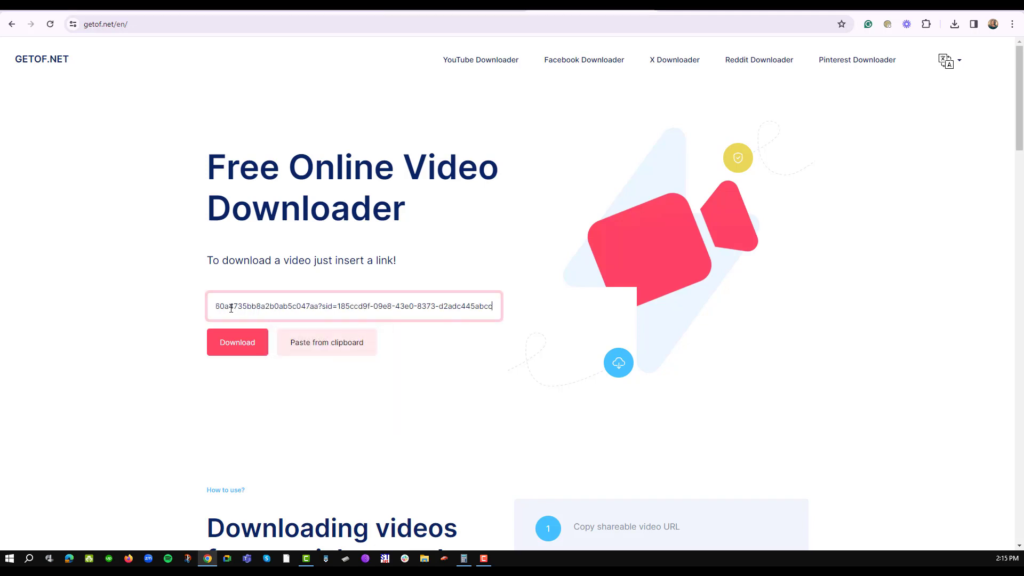
click(237, 343)
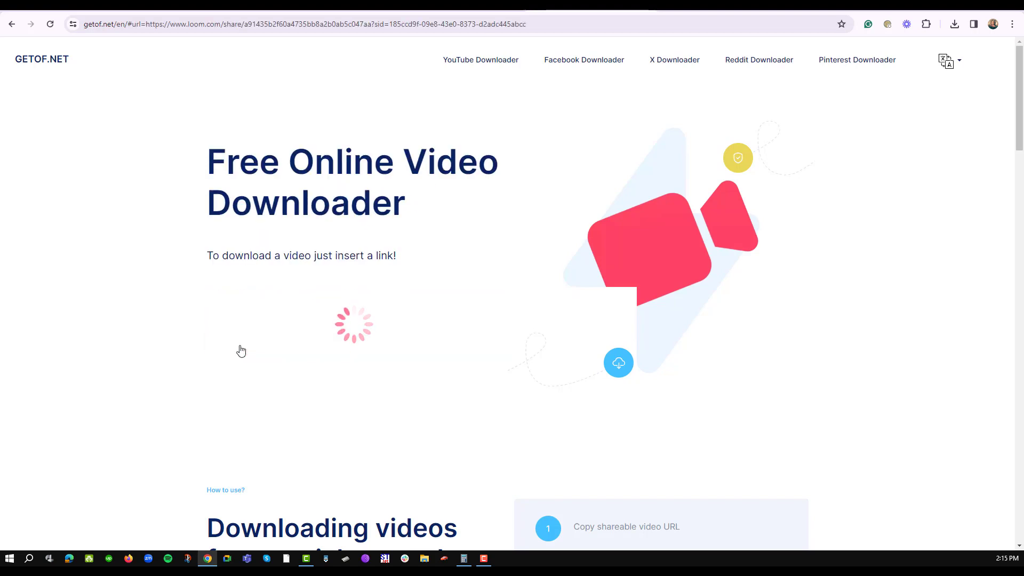
Step: Download the 1.39 MB HD MP4 of Exploring Loom's Features from the result
scroll(down, 3)
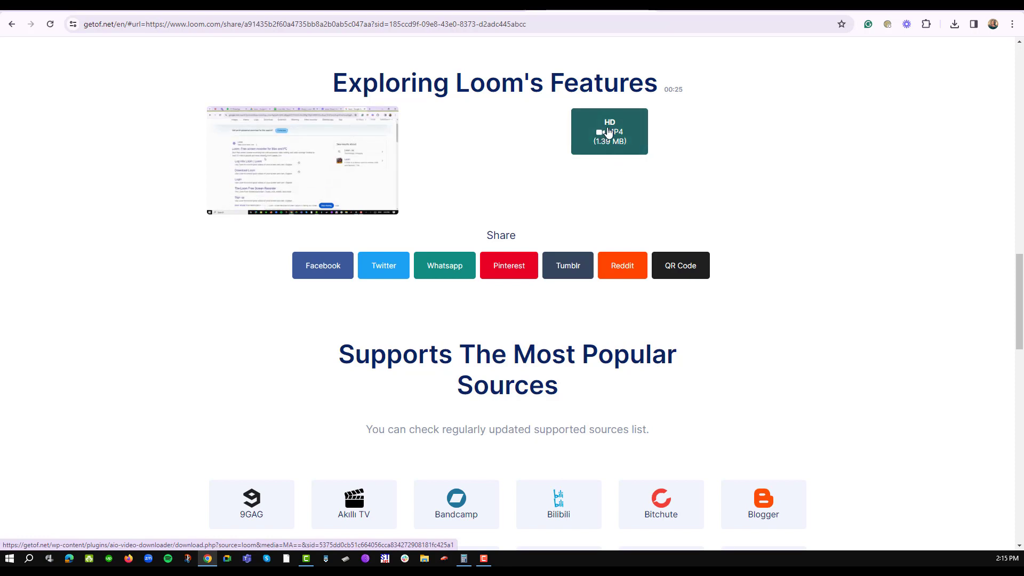
click(609, 131)
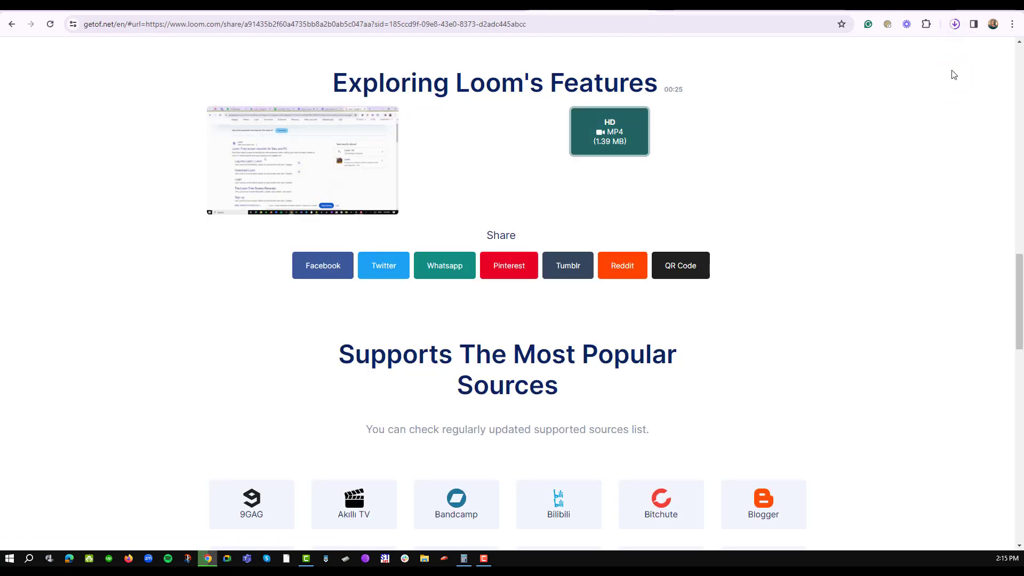